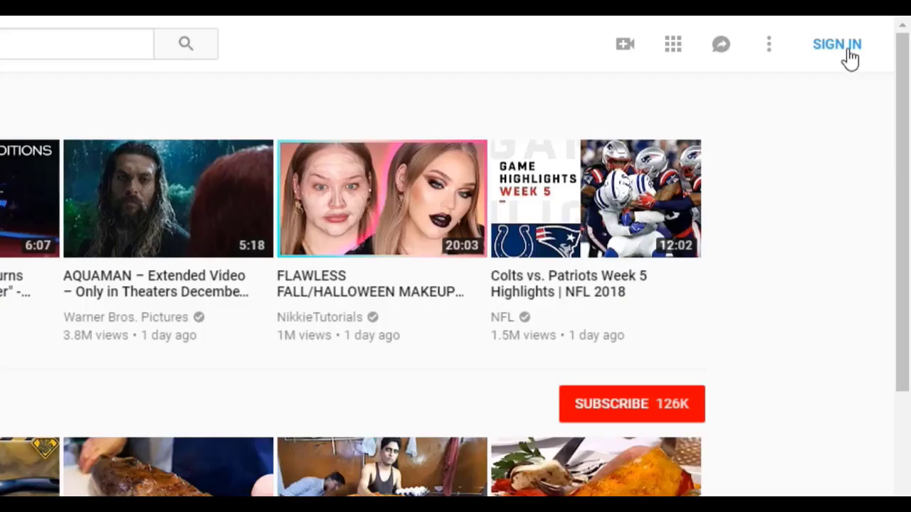
From YouTube's Sign in, choose Create account on the Google sign-in page
left_click(837, 43)
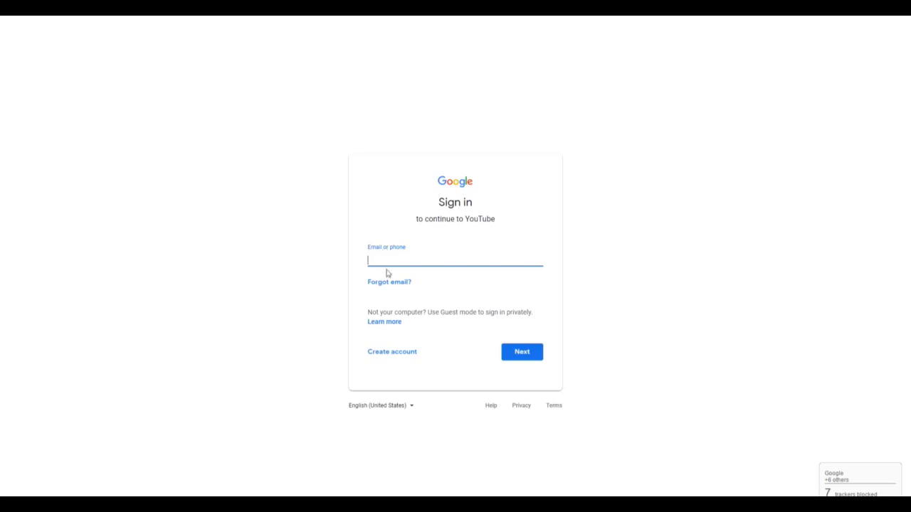
left_click(393, 352)
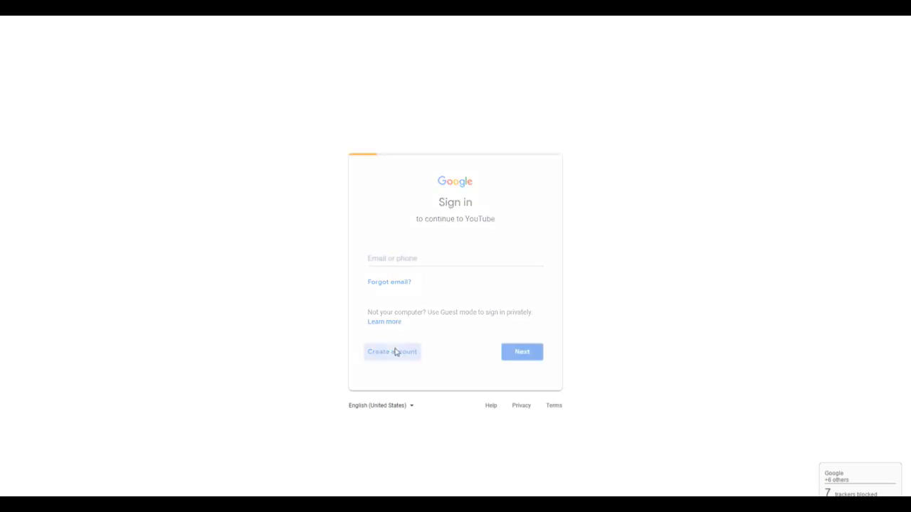
Fill the name fields and choose a new Gmail address with username 'example'
left_click(391, 351)
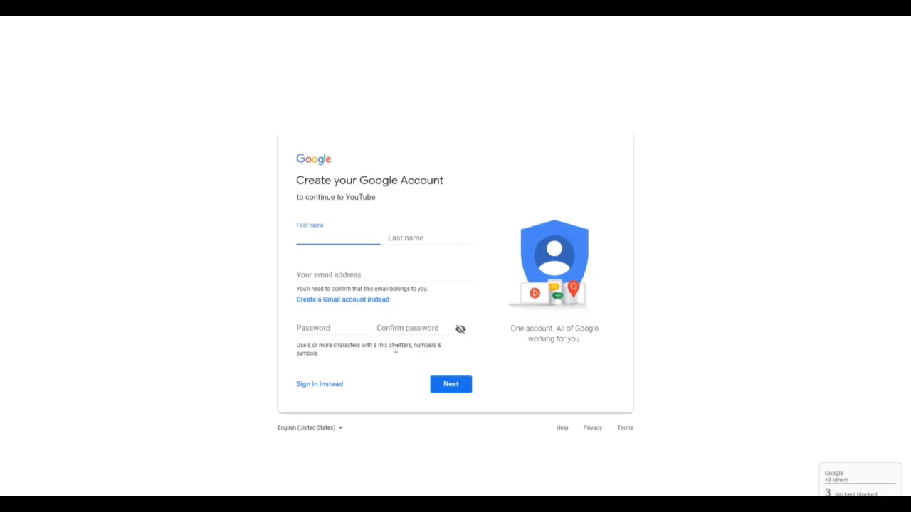
type("First")
left_click(430, 237)
type("Last")
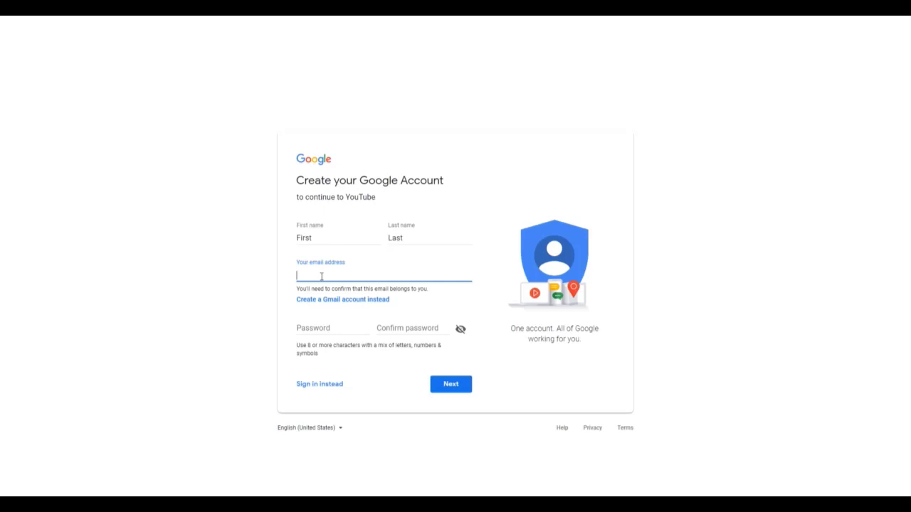
left_click(341, 299)
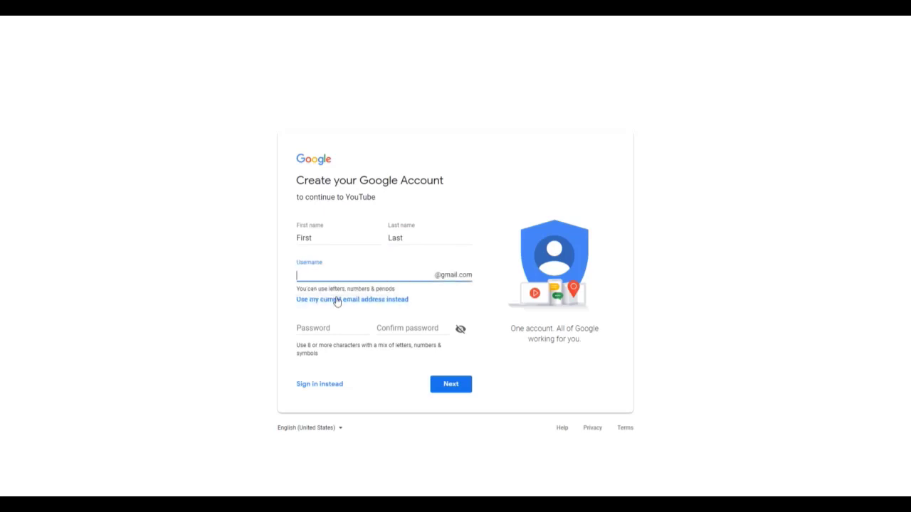
type("examplegamilodsfajgljhsrg")
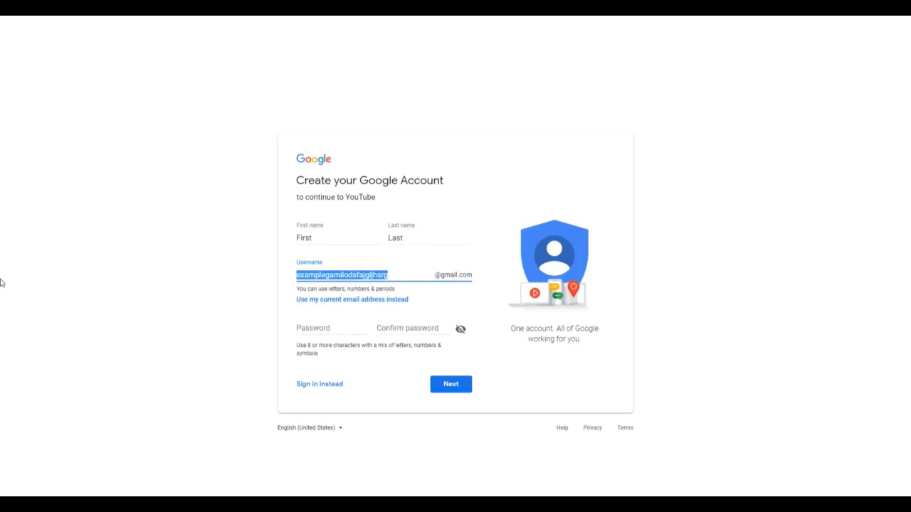
type("example")
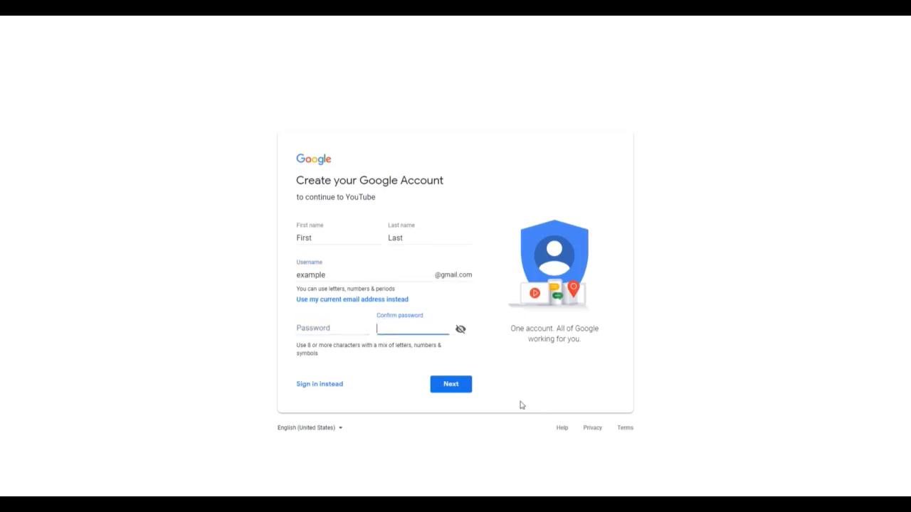
mouse_move(296, 175)
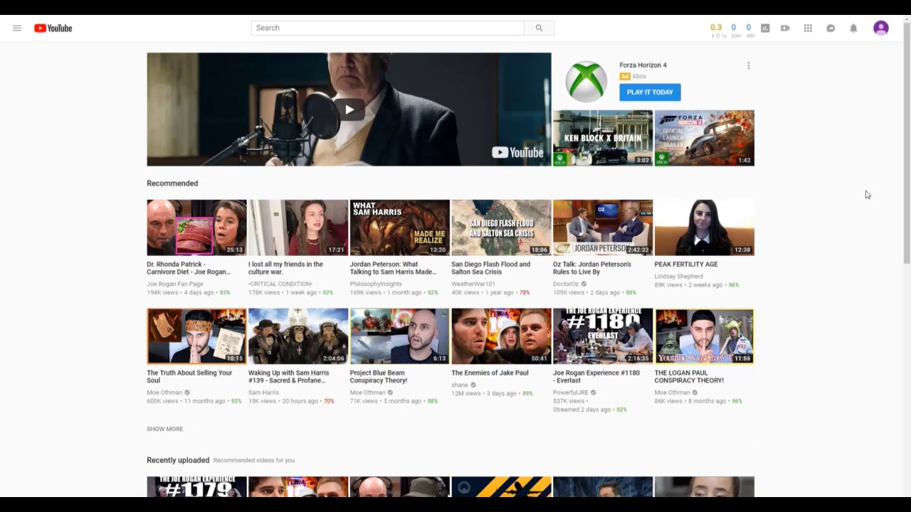
mouse_move(865, 316)
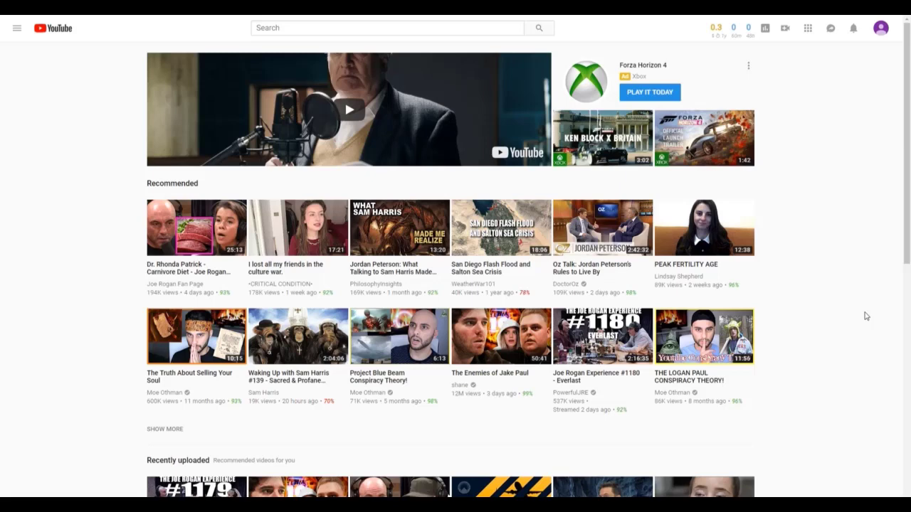
mouse_move(900, 20)
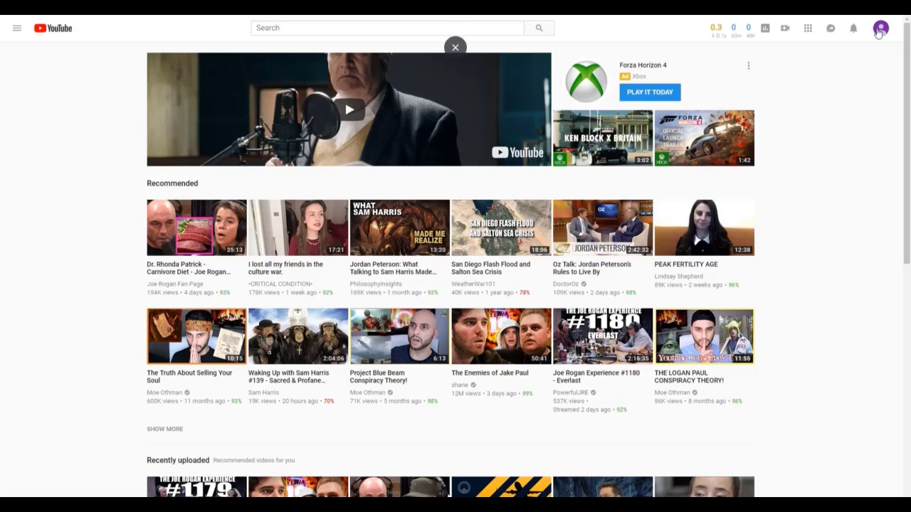
From the account avatar, go to 'See all my channels or create a new channel'
left_click(879, 29)
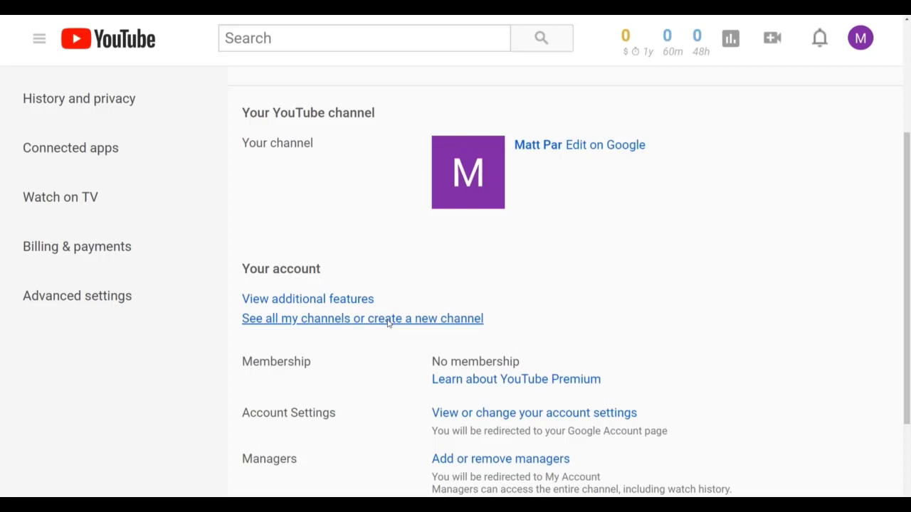
left_click(362, 319)
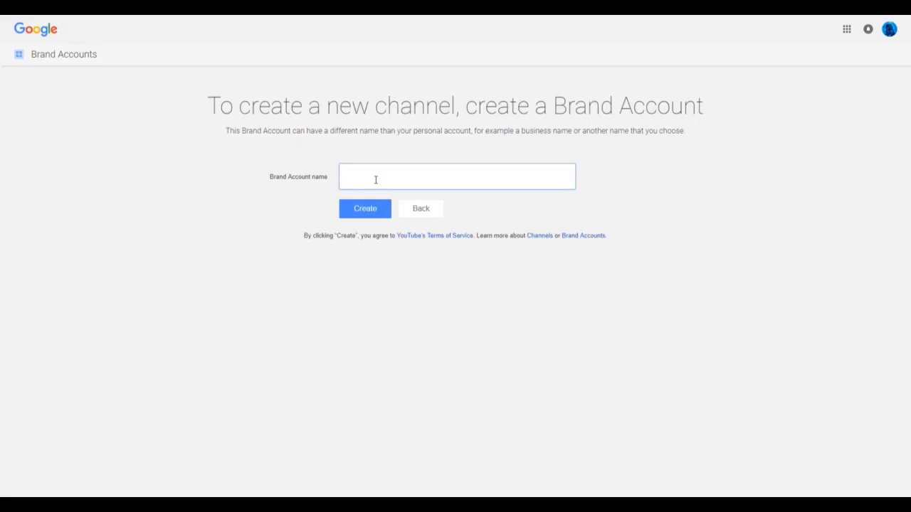
Start a new channel and focus the Brand Account name field
left_click(457, 177)
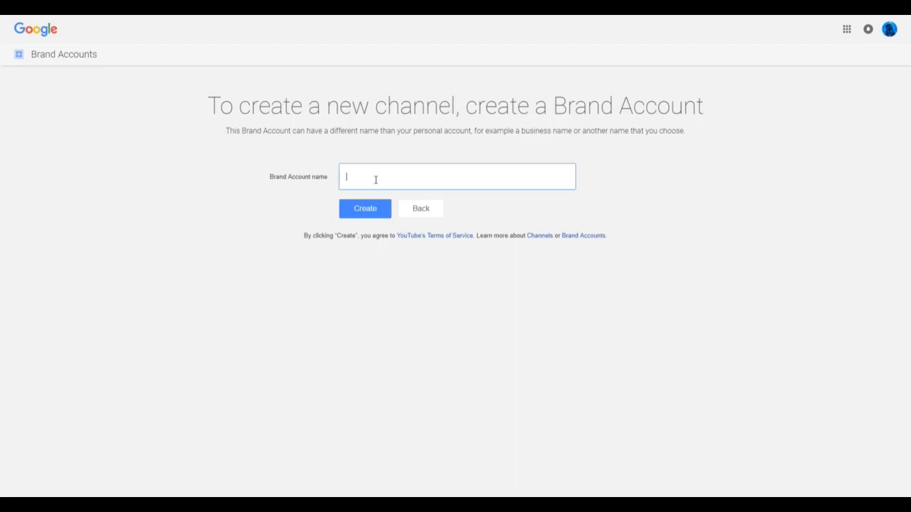
left_click(365, 207)
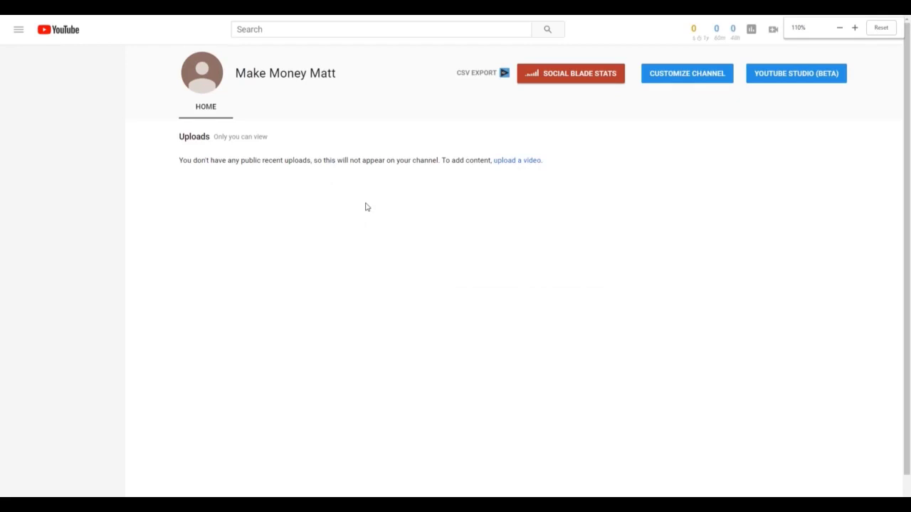
Expand the site navigation menu on the new Make Money Matt channel page
left_click(17, 29)
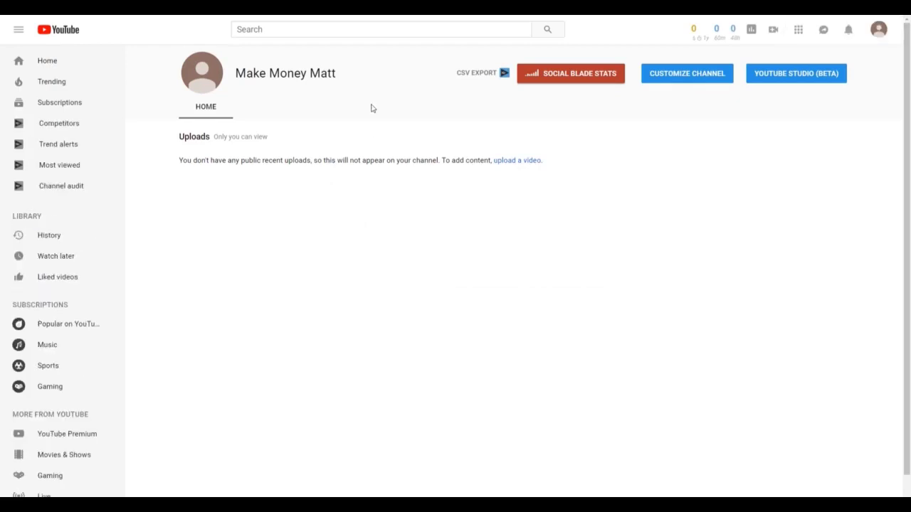
mouse_move(395, 200)
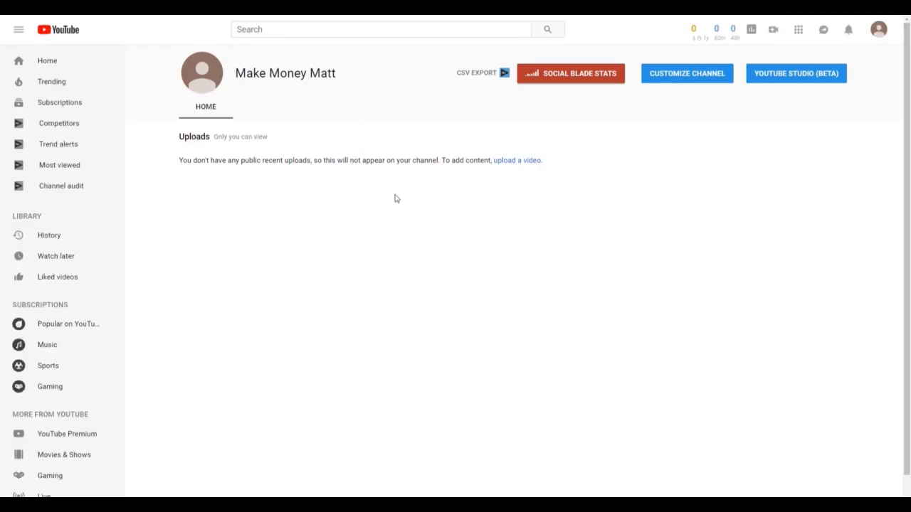